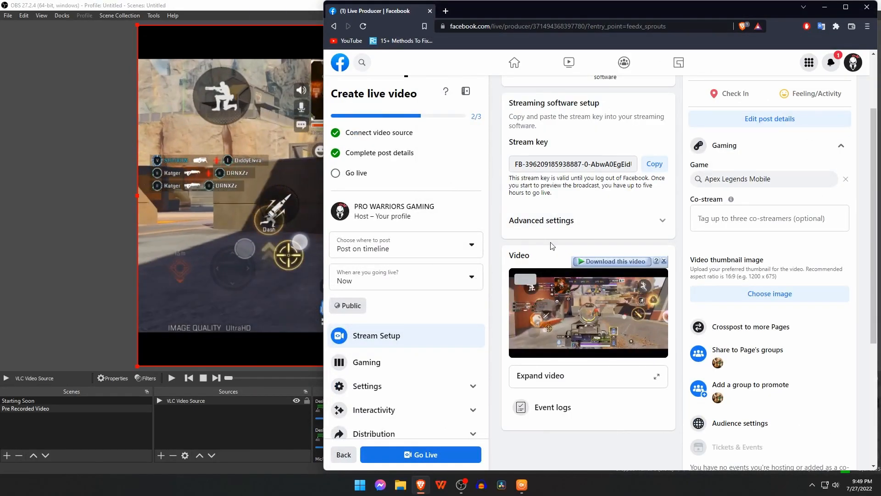
mouse_move(1, 304)
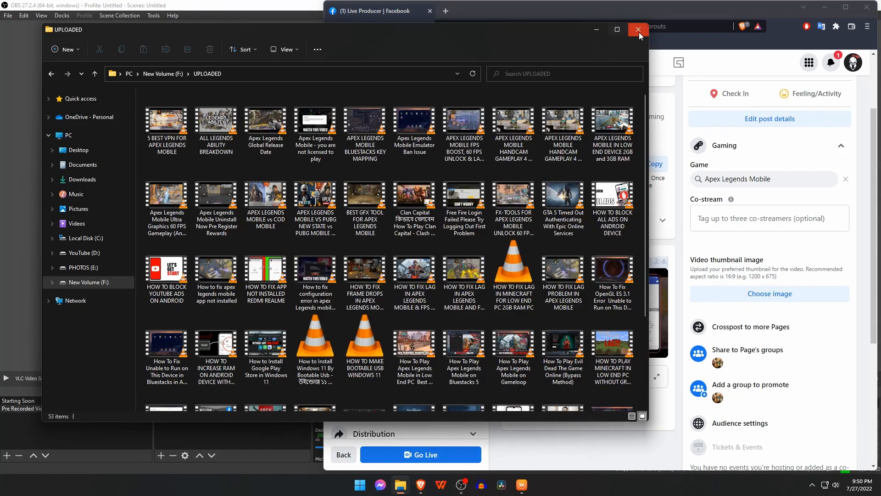
Visit obsproject.com in Brave and start downloading the OBS Studio installer
left_click(638, 29)
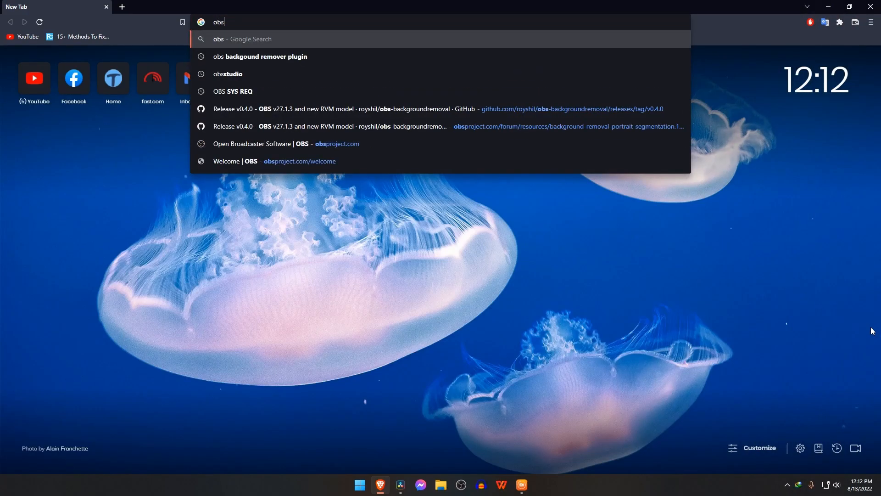
left_click(287, 143)
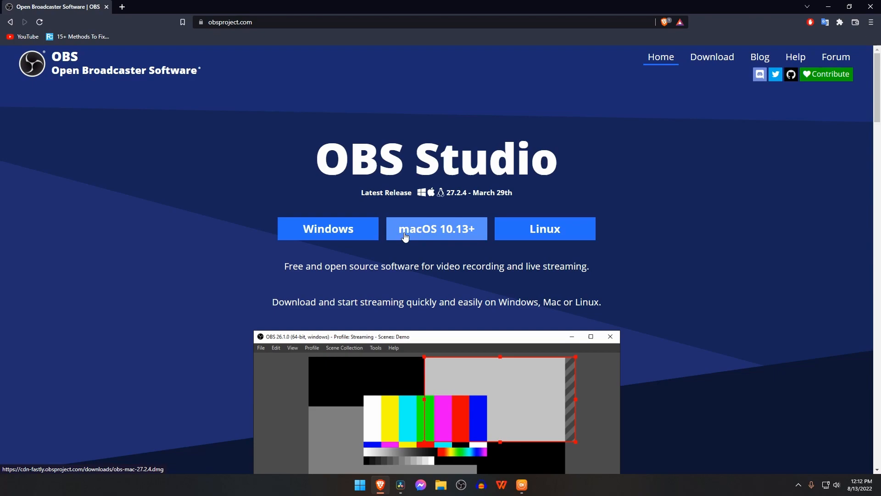
left_click(436, 228)
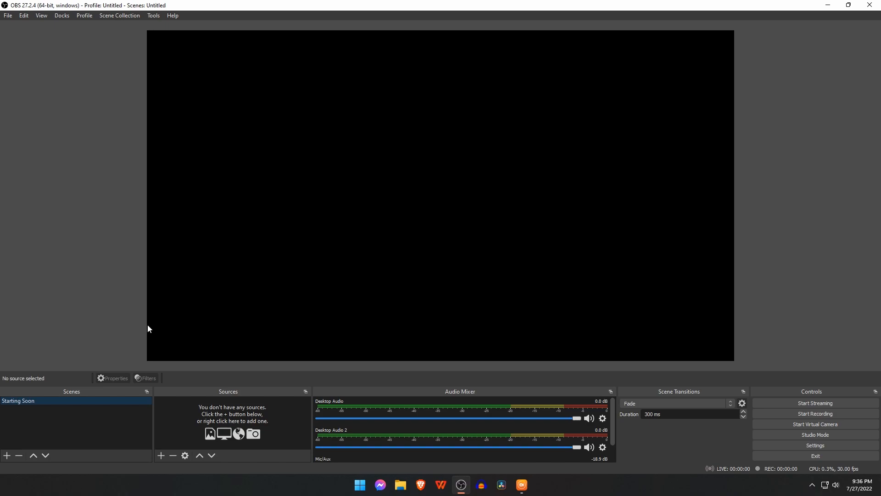
Add a Media Source named 'Stream Starting So' to the Starting Soon scene
left_click(161, 456)
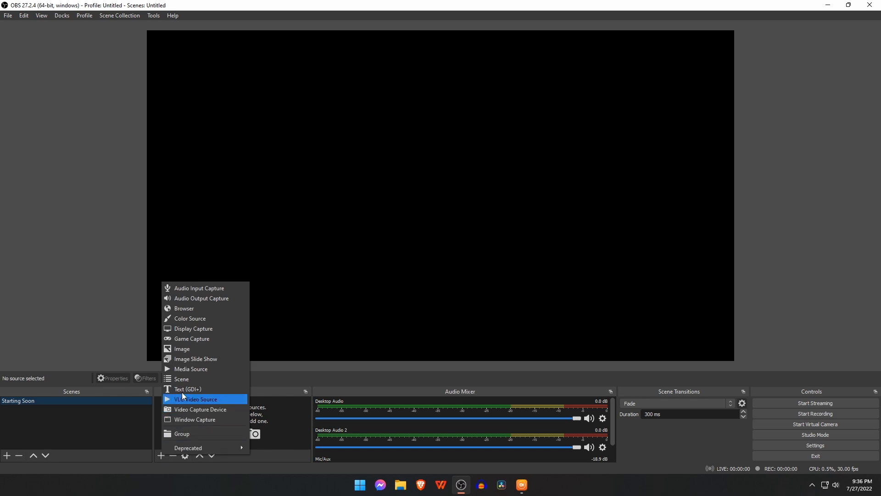
mouse_move(218, 373)
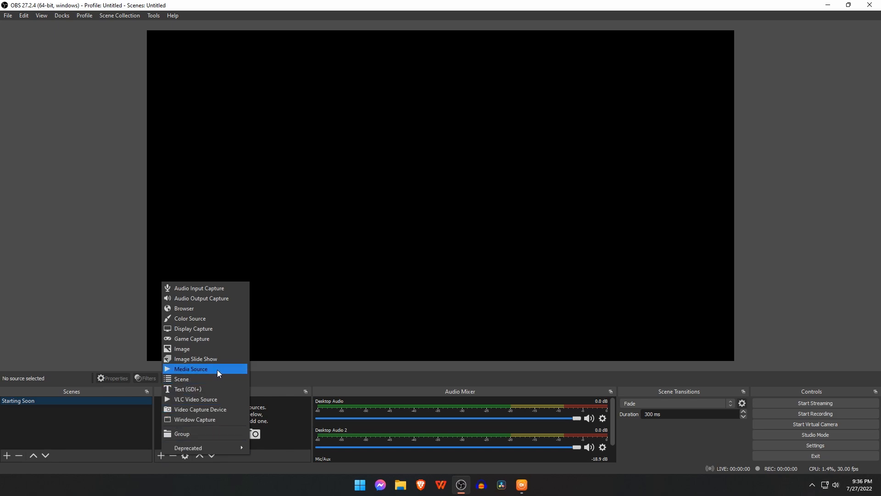
left_click(191, 369)
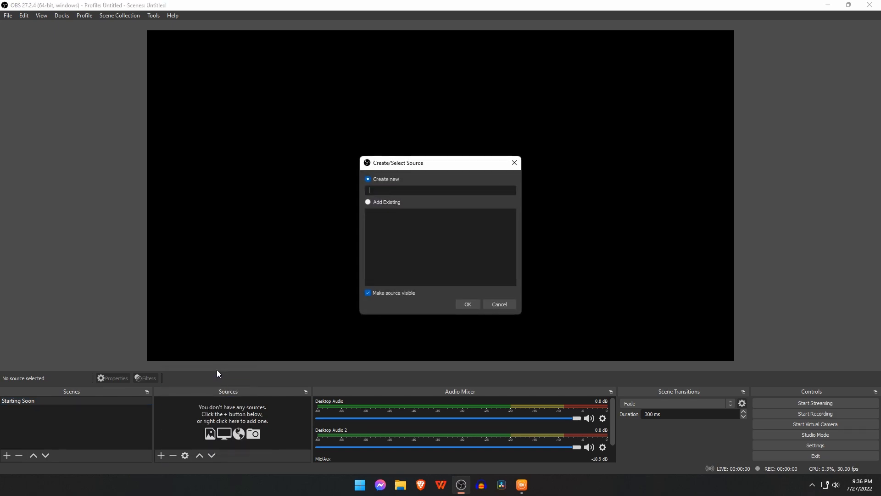
type("Stream Starting So")
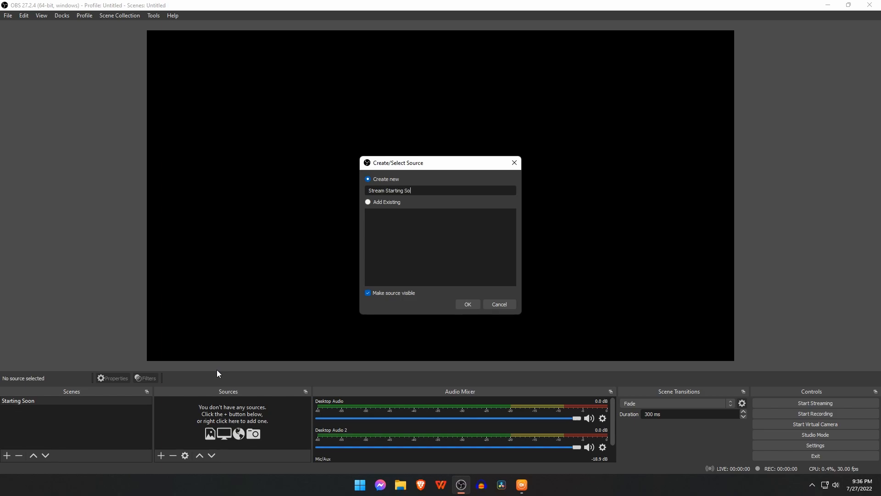
left_click(466, 304)
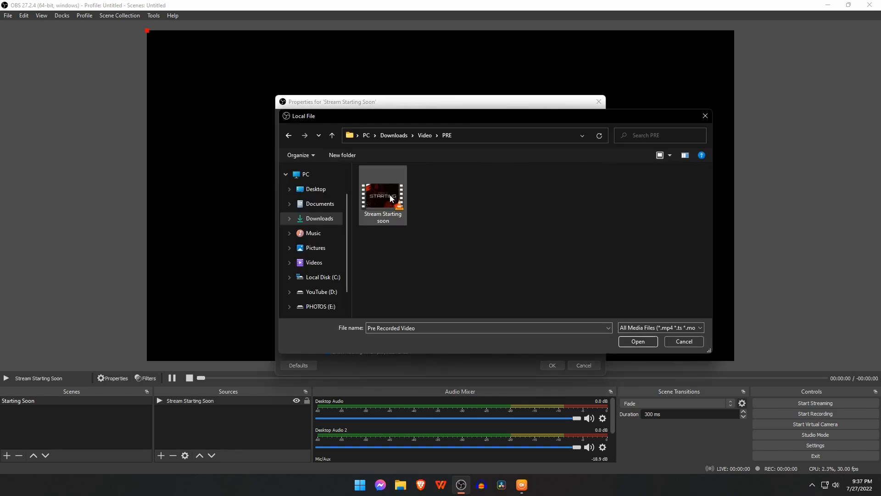
mouse_move(380, 209)
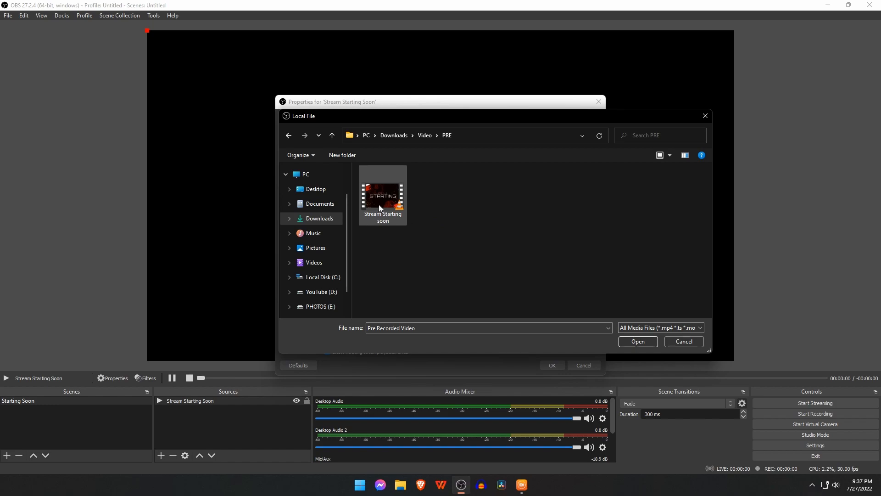
Load Stream Starting soon.mp4 into the source with Loop enabled
left_click(383, 195)
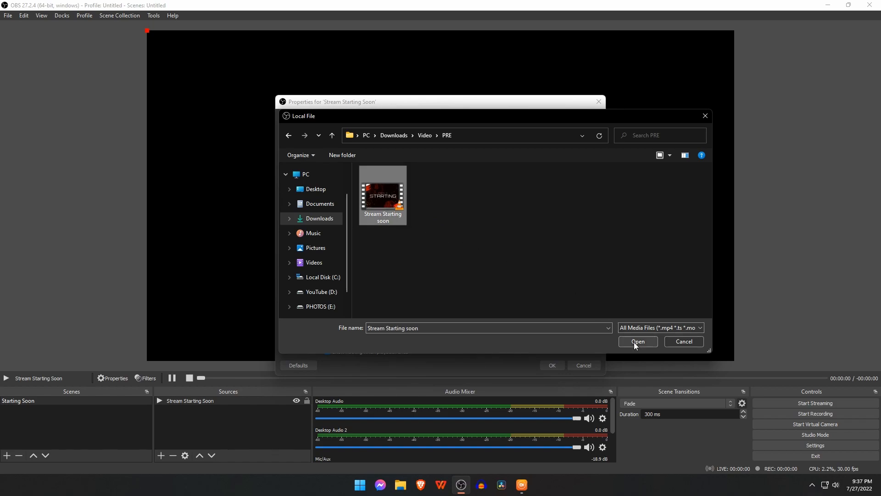
left_click(637, 341)
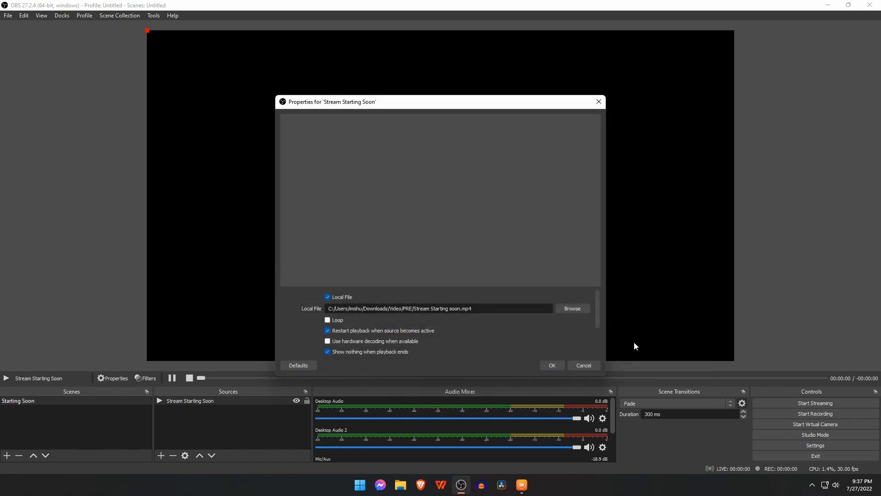
mouse_move(391, 327)
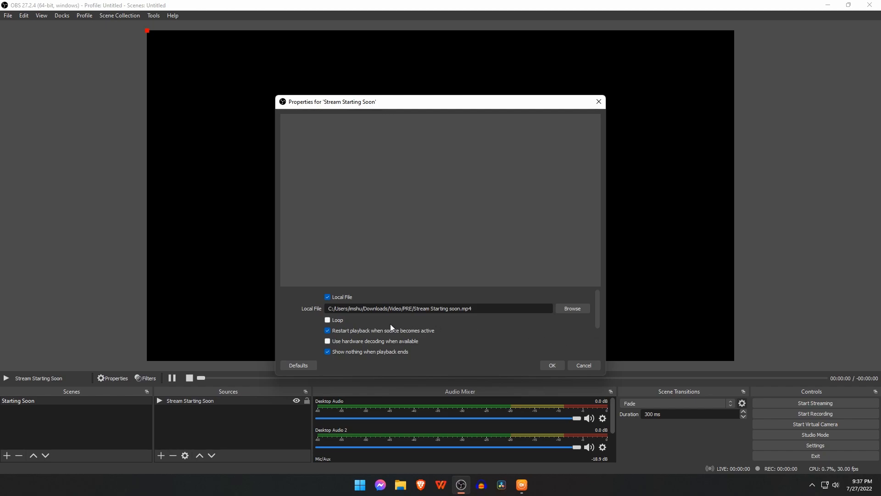
left_click(328, 320)
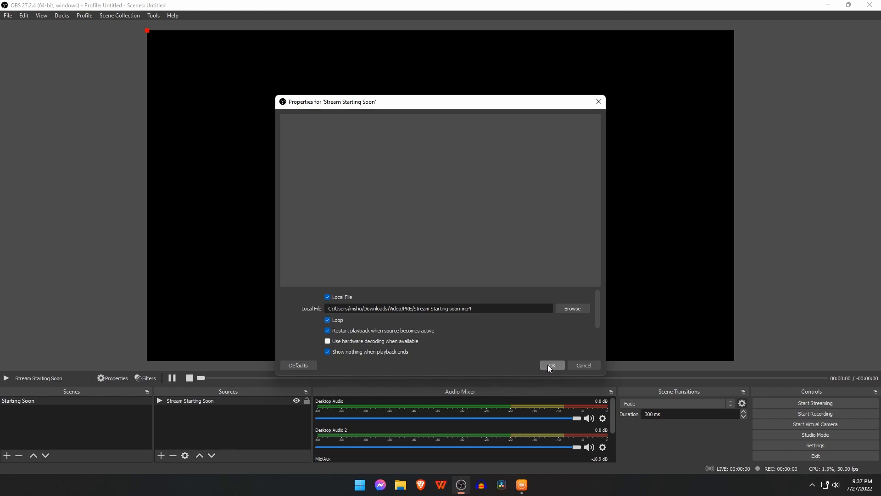
left_click(551, 365)
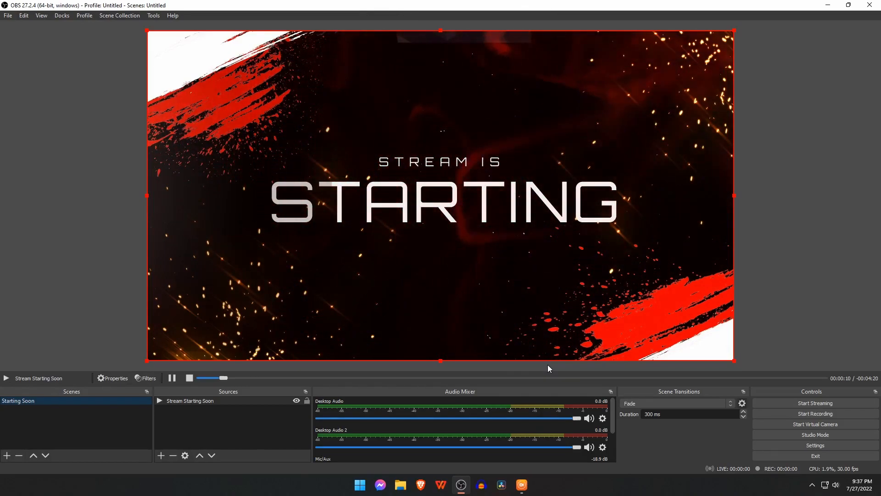
mouse_move(31, 448)
type("Pre")
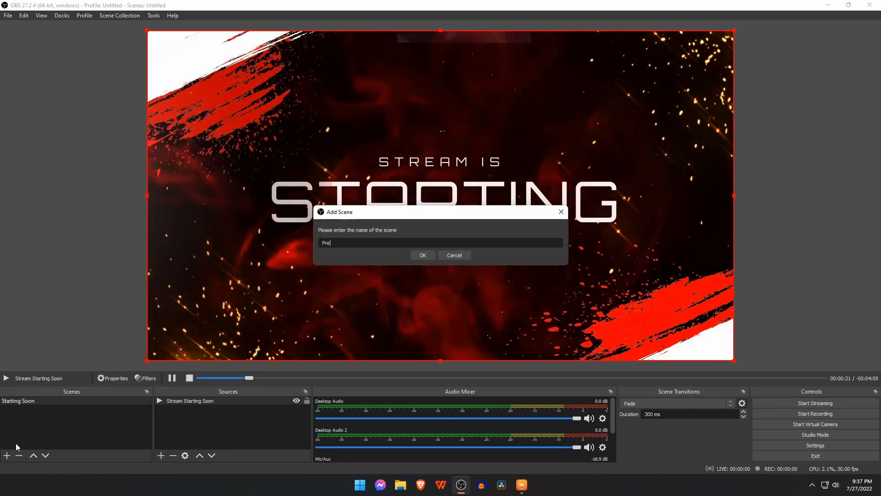
Create a new scene named 'Pre Recorded Vid'
type("Reco")
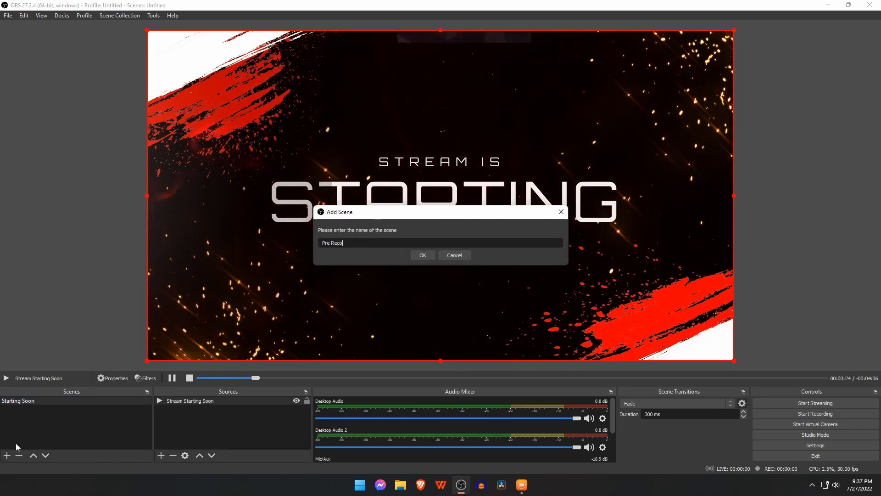
type("rded Vid")
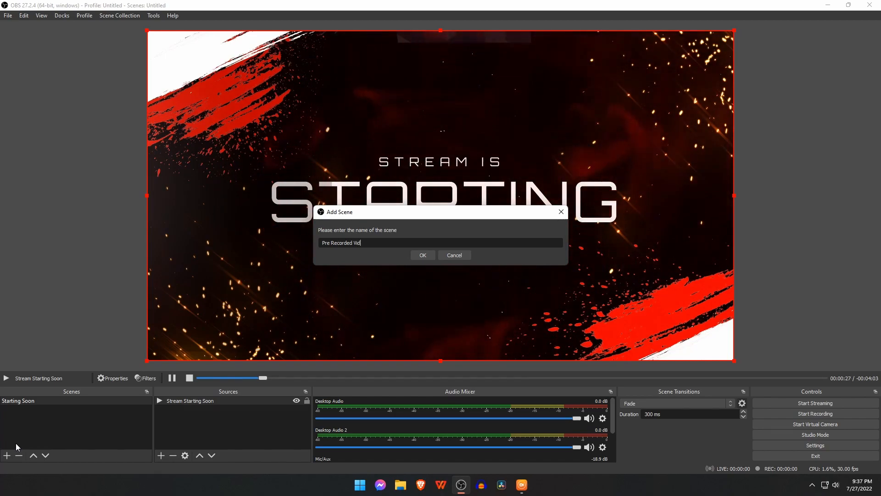
left_click(423, 254)
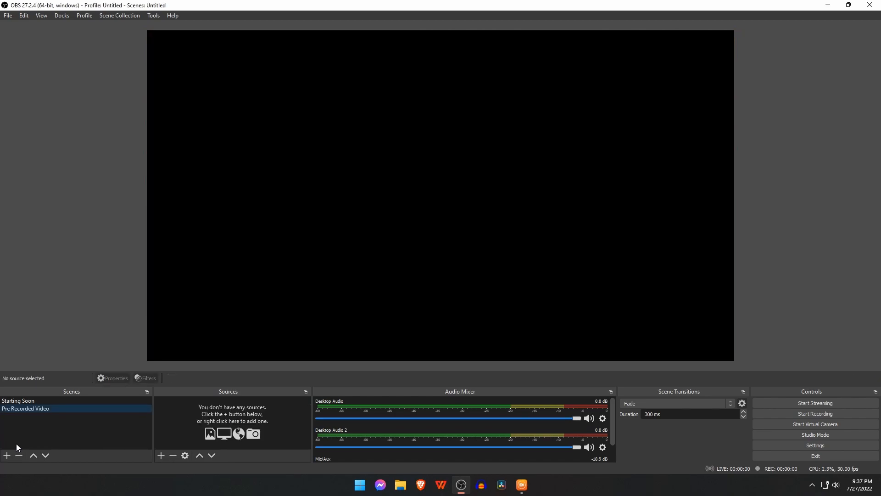
Add a VLC Video Source named 'Apex Live' to the scene
left_click(161, 456)
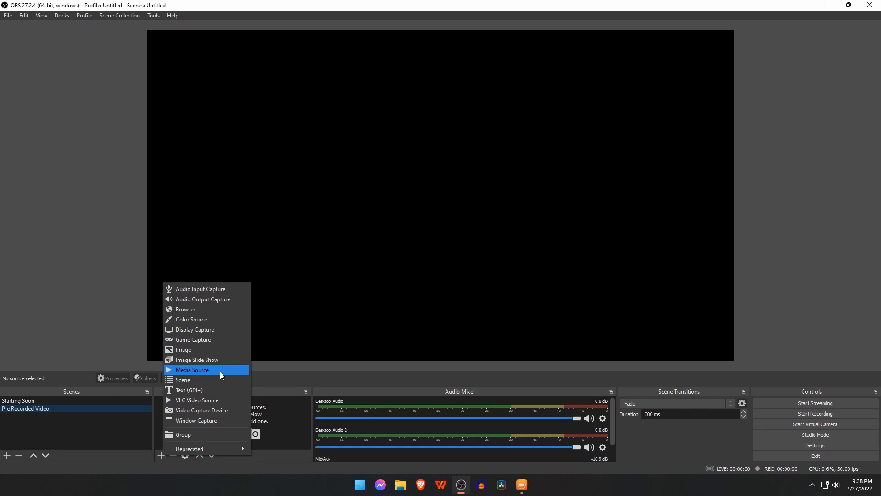
mouse_move(216, 400)
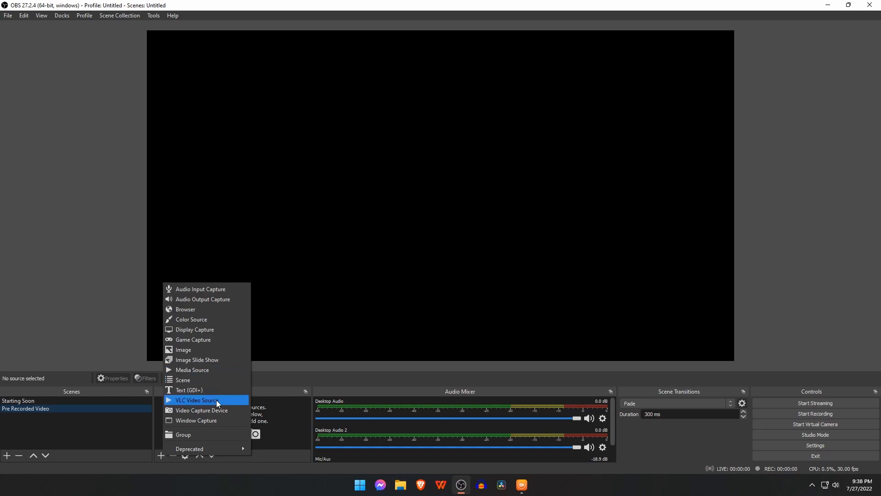
mouse_move(224, 403)
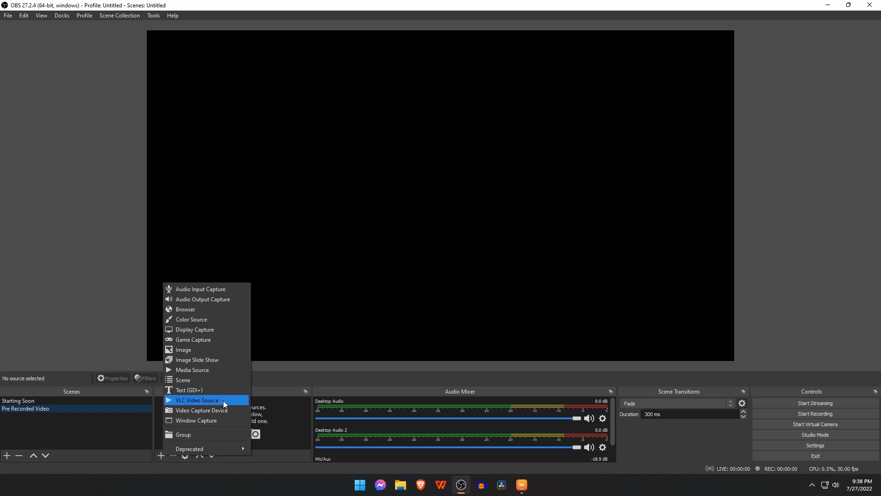
left_click(196, 399)
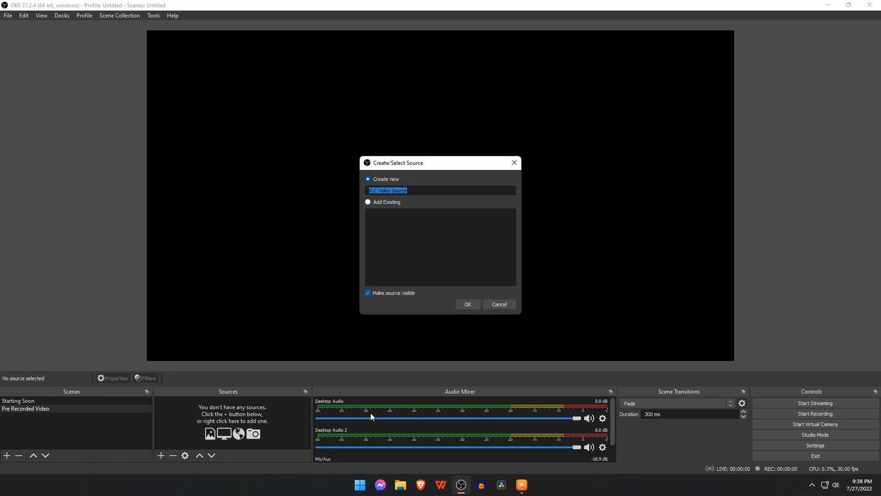
type("Apex Live")
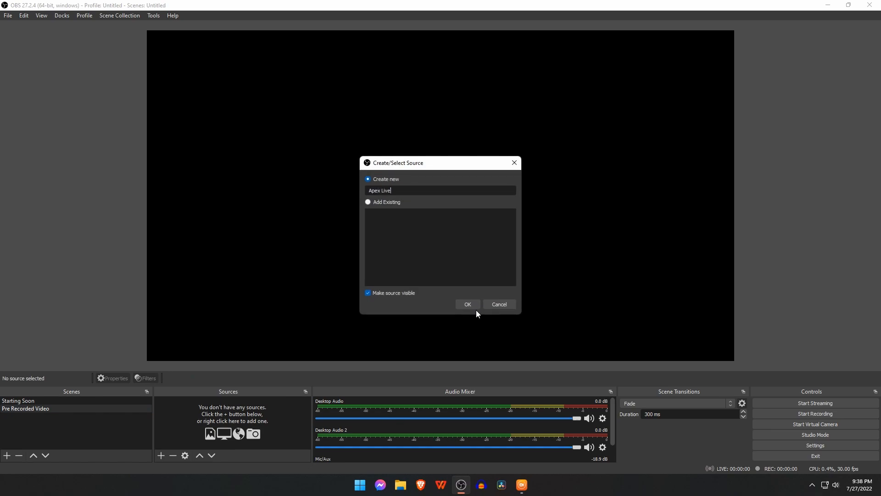
left_click(467, 304)
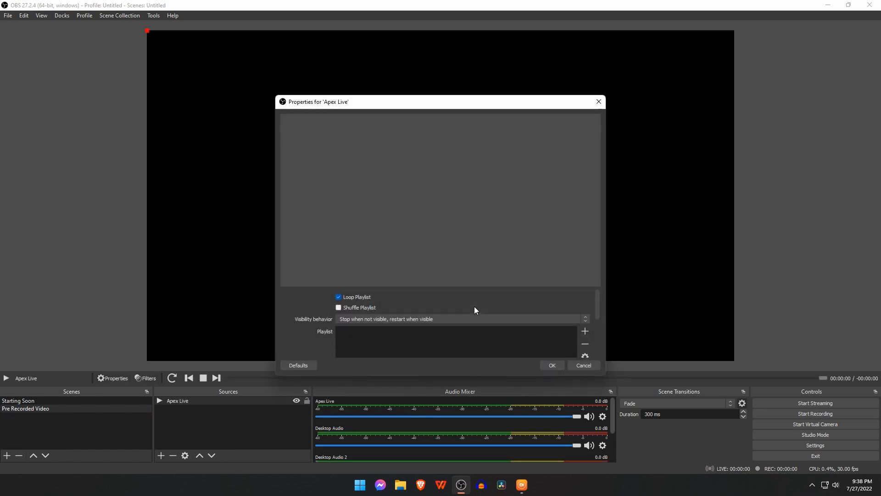
Build the playlist from the Apex Legends videos, from 5 BEST VPN through Emulator Ban Issue, and confirm
scroll("down", 3)
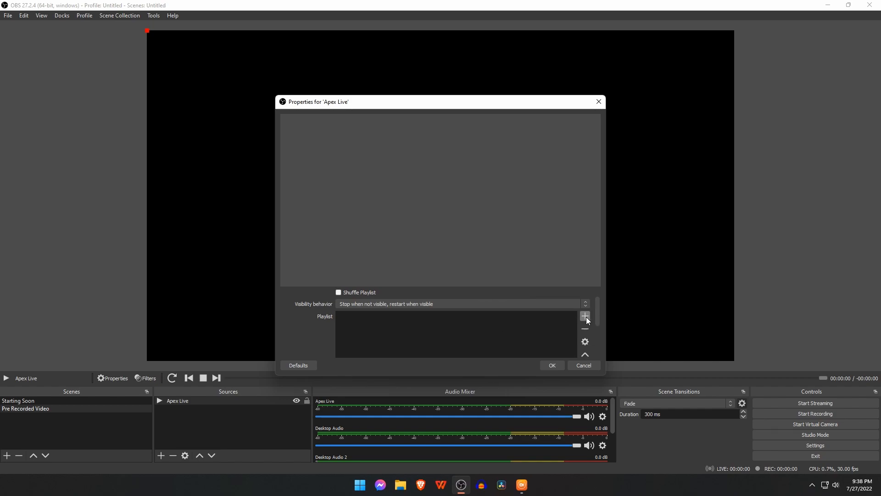
left_click(585, 315)
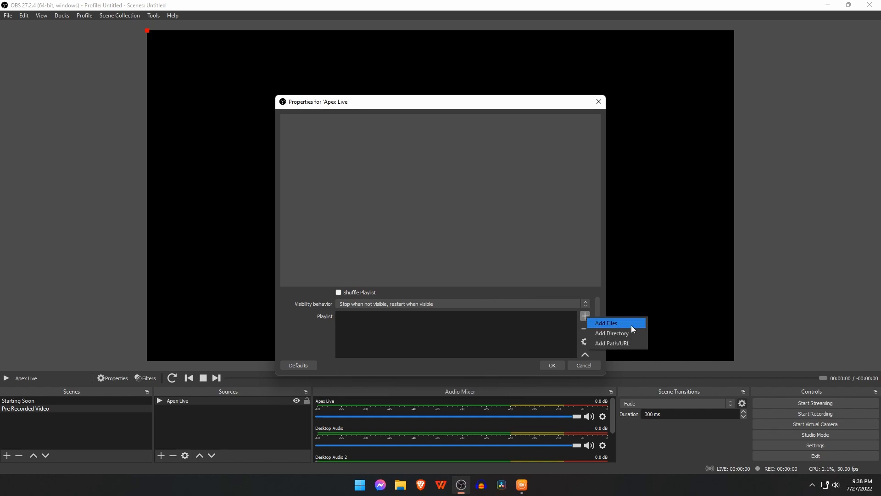
left_click(606, 322)
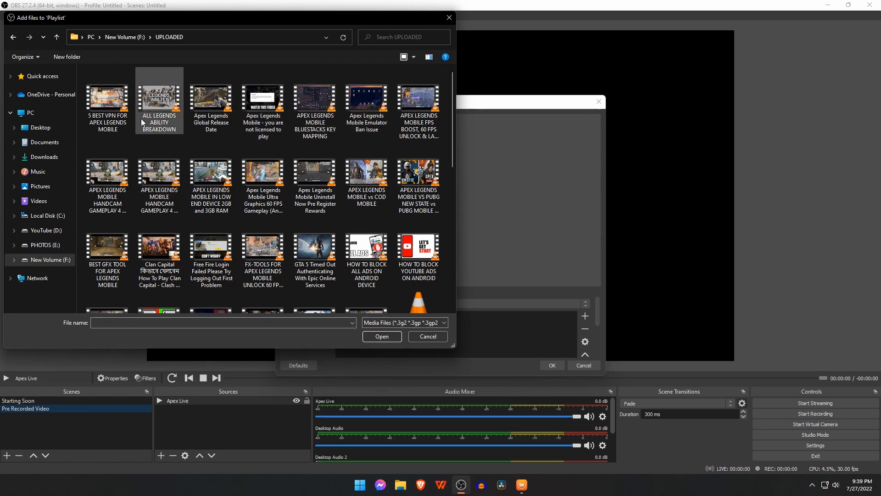
left_click(106, 101)
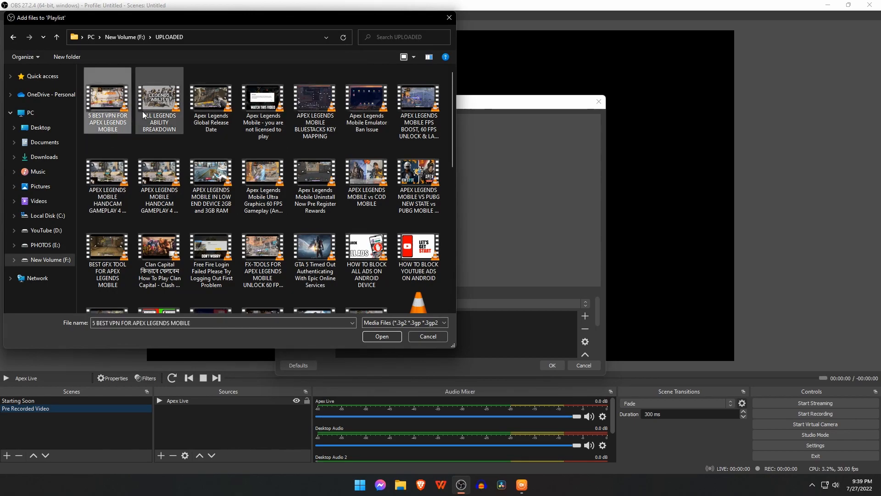
left_click(262, 101)
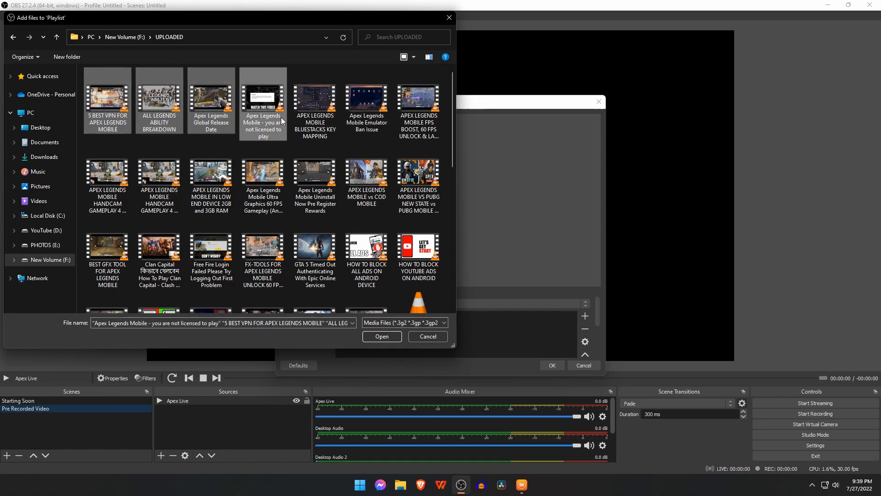
left_click(367, 100)
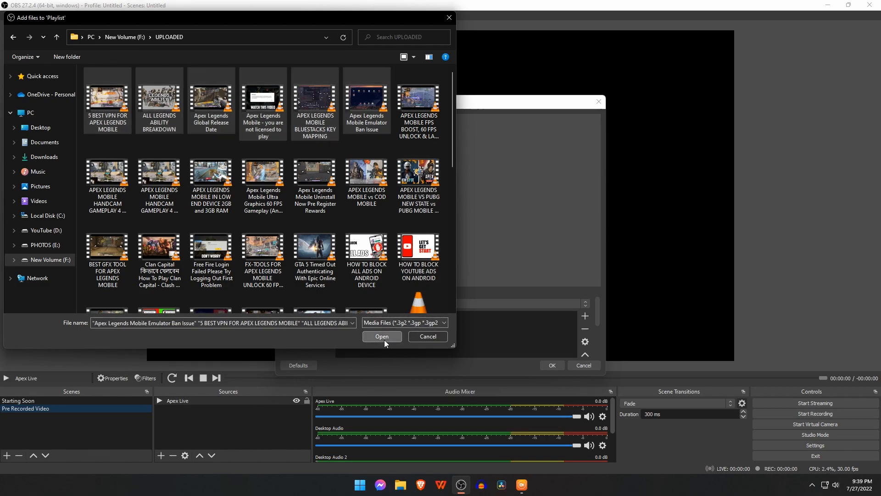
left_click(381, 336)
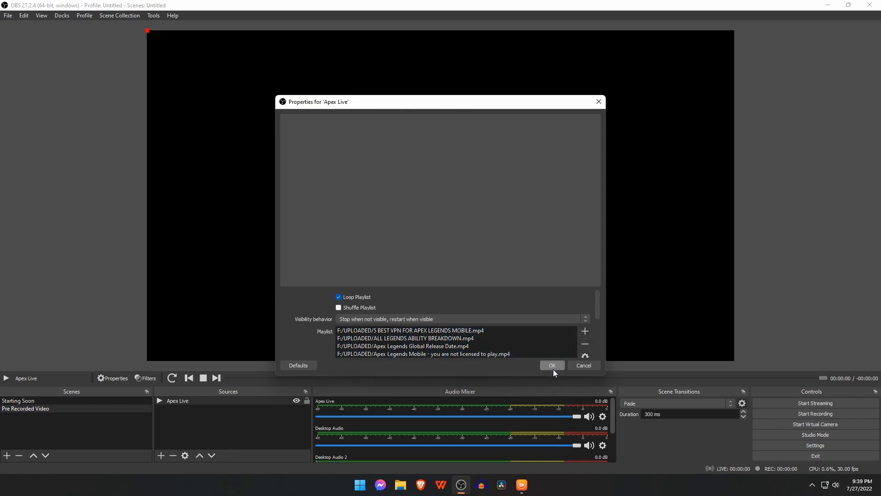
left_click(551, 364)
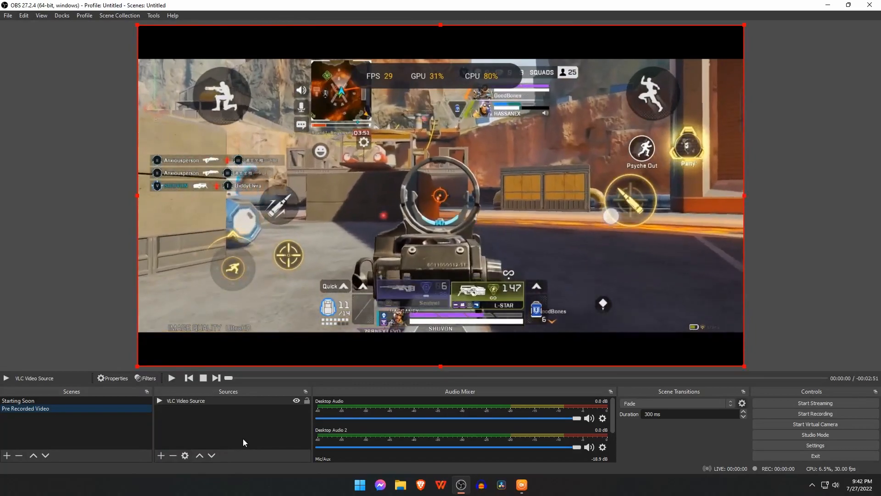
Switch to the Starting Soon scene and bring up OBS Settings
left_click(18, 401)
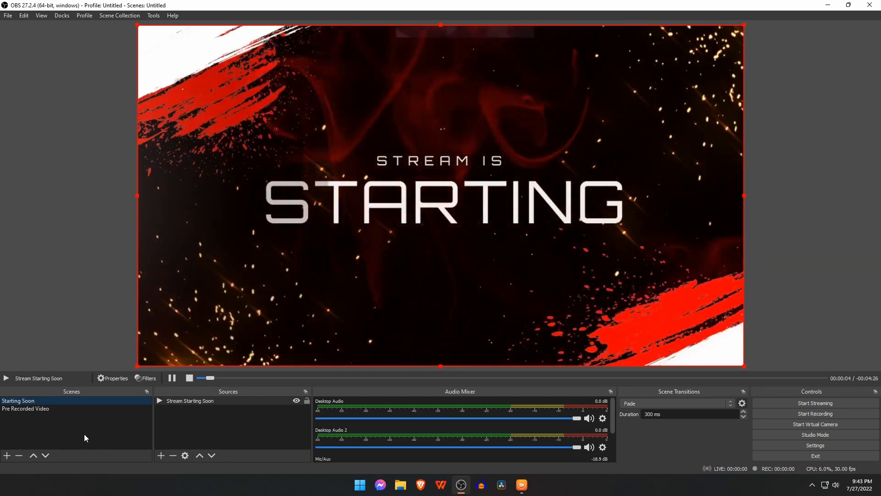
left_click(26, 407)
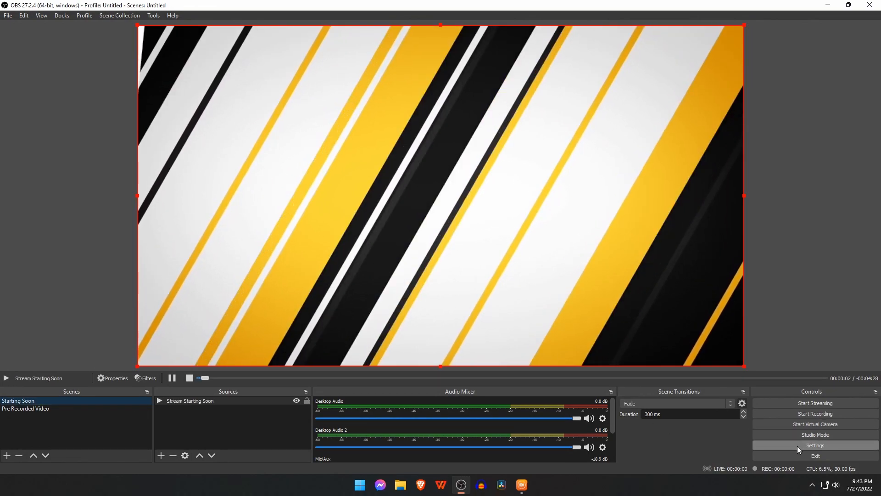
left_click(815, 445)
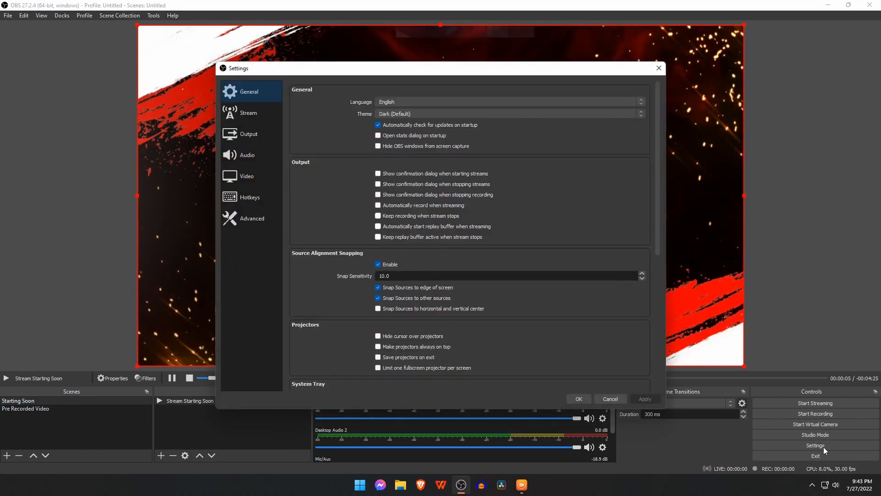
On the Stream page, choose Facebook Live as the streaming service
left_click(248, 112)
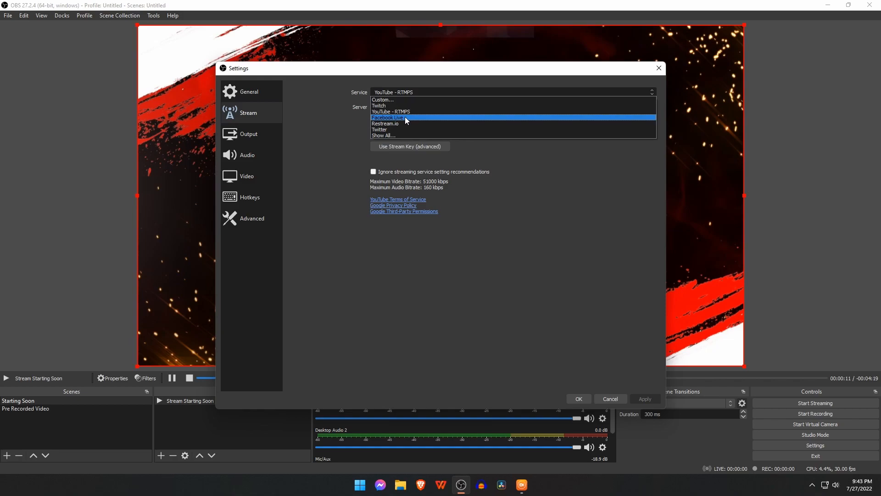
left_click(392, 117)
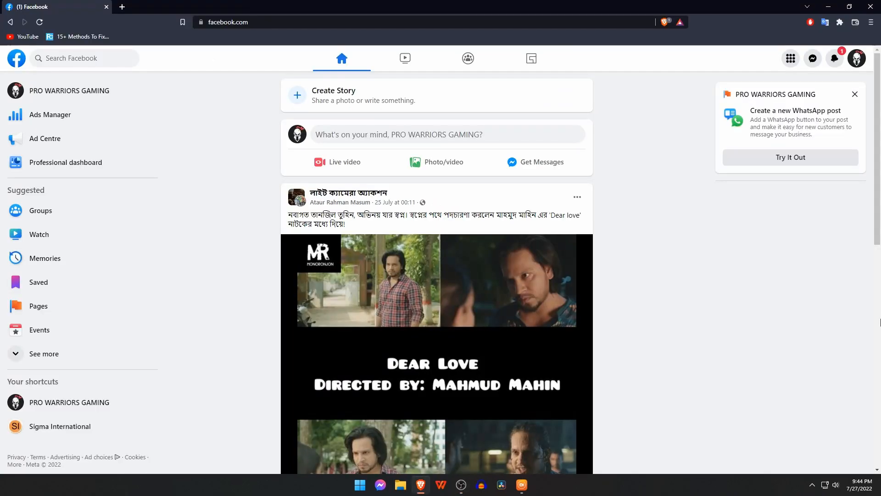
Start a Facebook live video going live now with Streaming software as the source
left_click(338, 162)
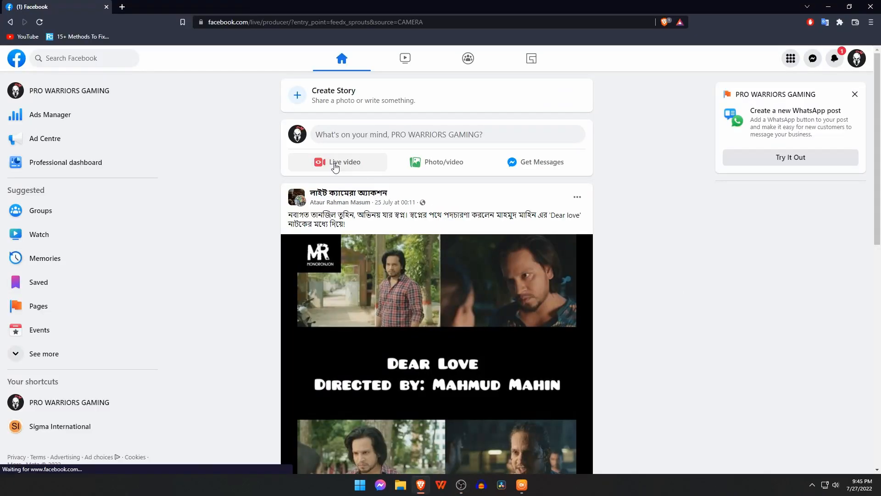
left_click(338, 161)
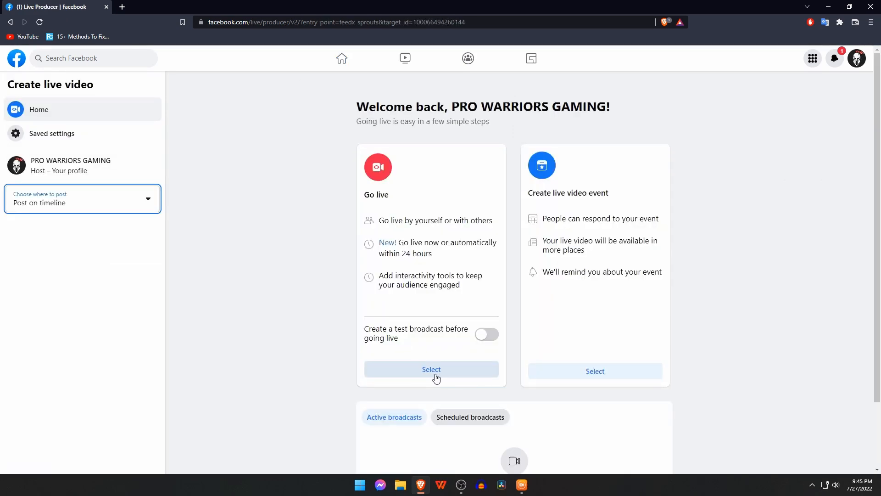
left_click(431, 370)
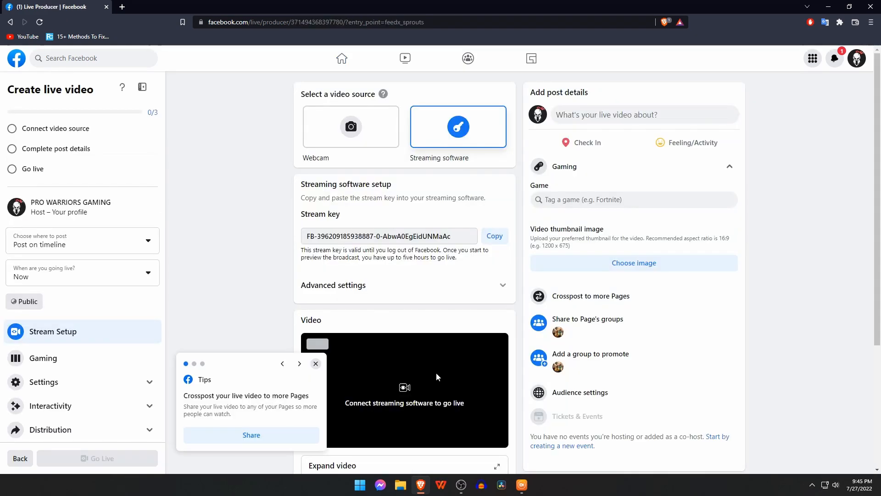
Save the post details with title 'Apex Legends Mobile Live'
left_click(299, 364)
type("Ape")
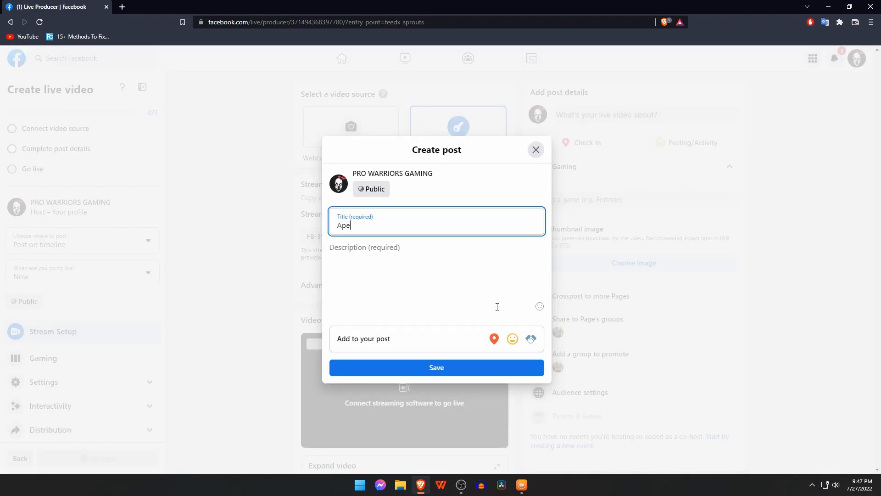
type("x Legends Mobile Live")
left_click(437, 281)
type("Thank you for watching")
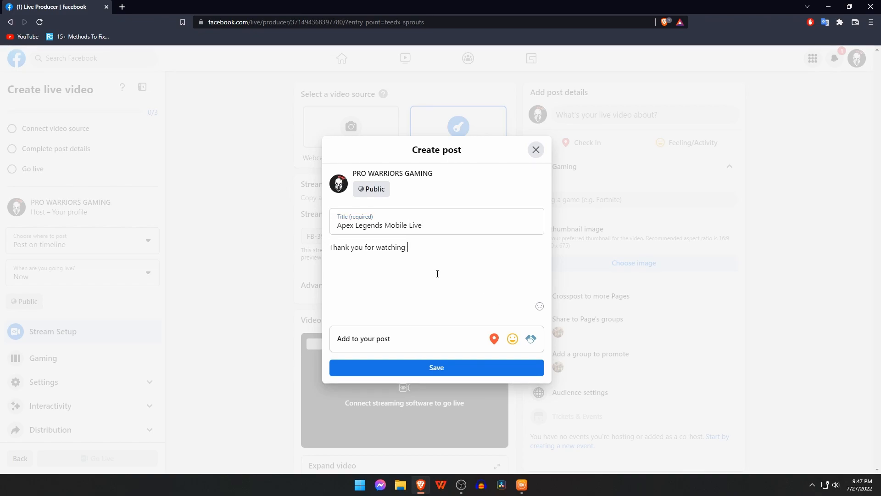
left_click(437, 367)
type("apex legends")
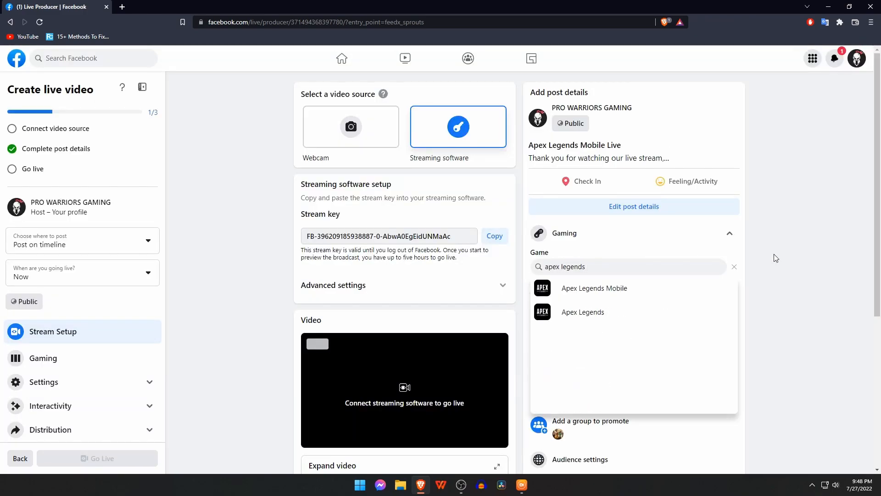
Tag the stream with the game Apex Legends Mobile and copy the stream key
left_click(594, 287)
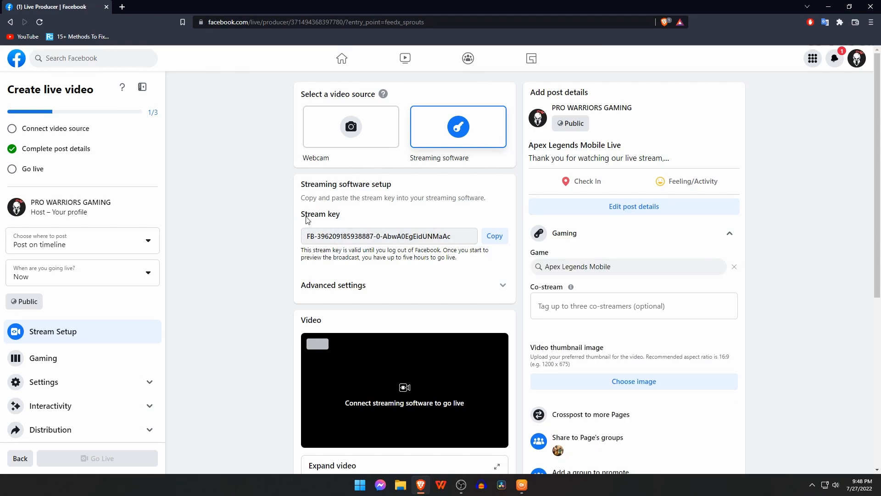
left_click(494, 236)
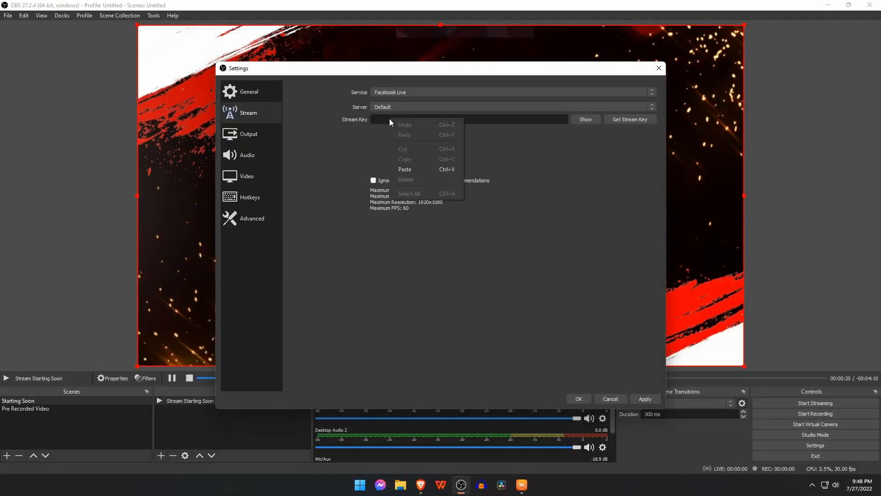
Paste and save the Facebook stream key, start streaming, and return to Live Producer
left_click(405, 169)
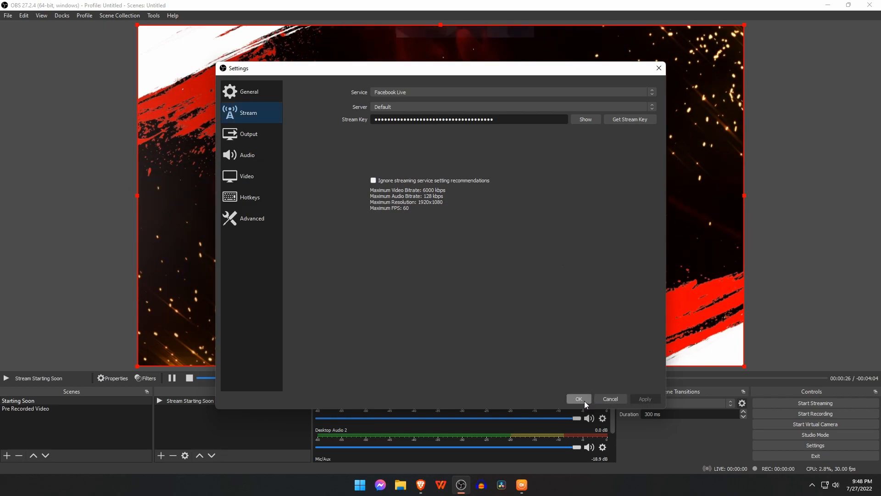
left_click(577, 398)
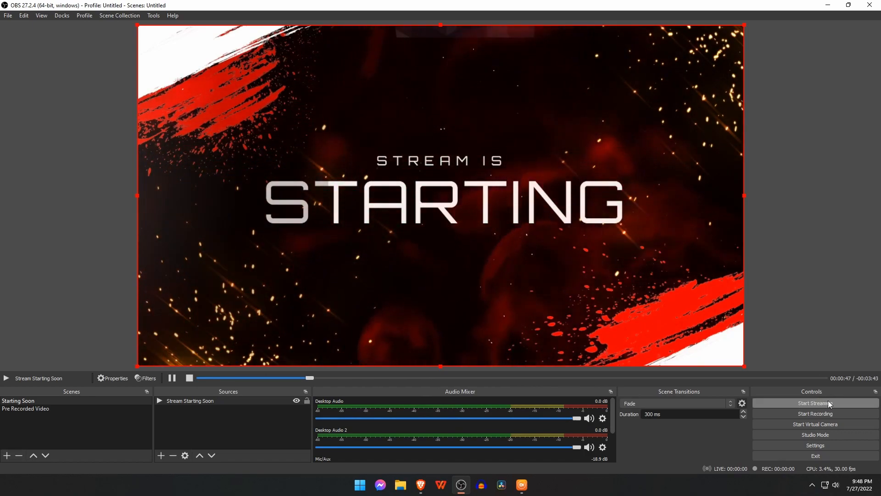
left_click(814, 403)
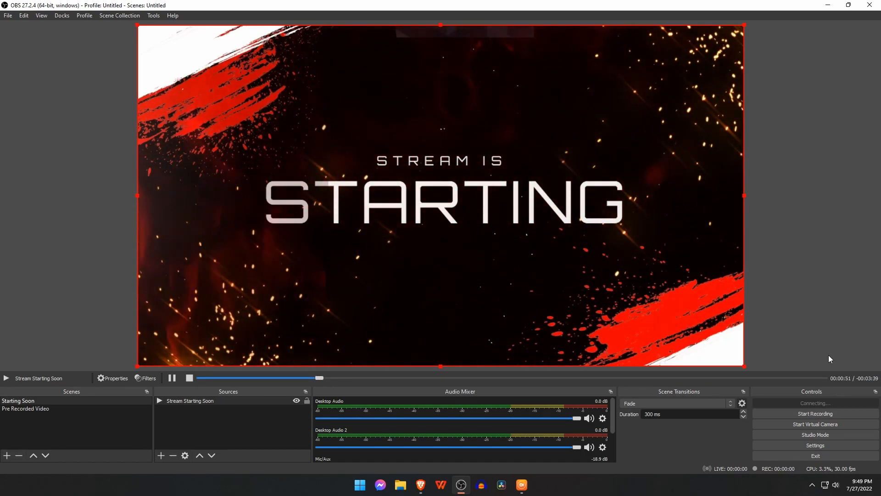
left_click(814, 403)
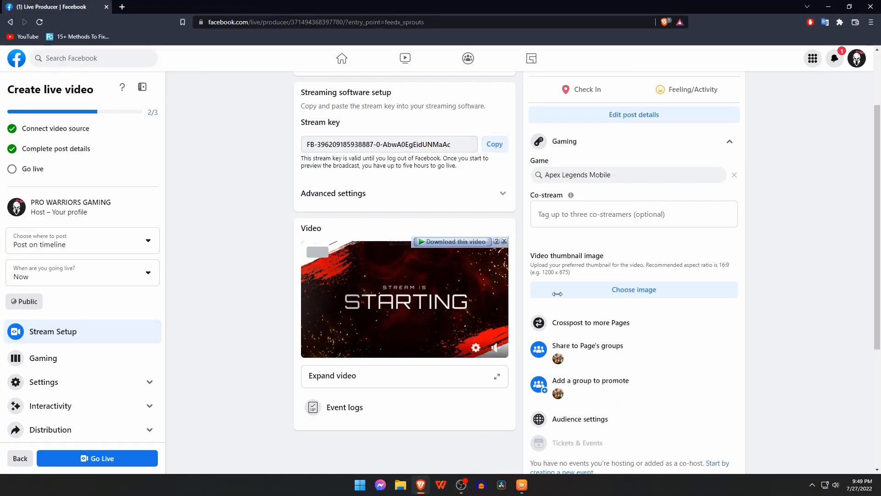
mouse_move(97, 458)
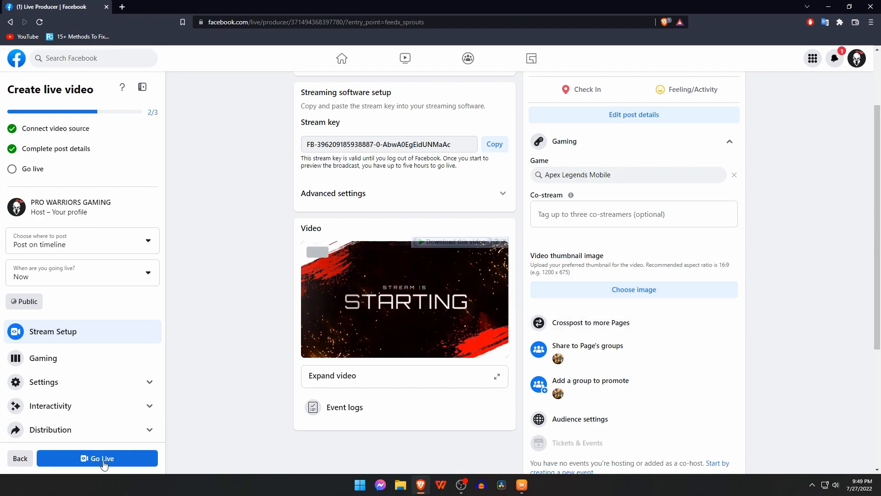
mouse_move(229, 416)
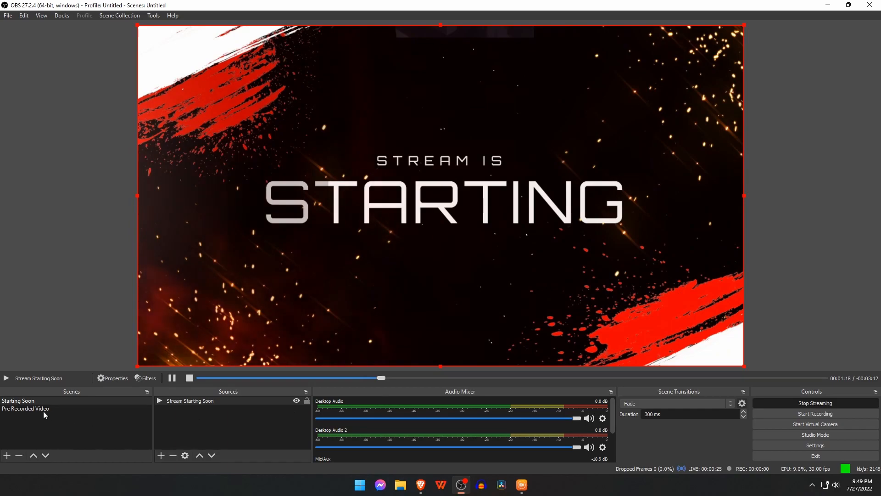
Switch the stream to the Pre Recorded Video scene, check Facebook's preview, and show the UPLOADED folder
left_click(26, 409)
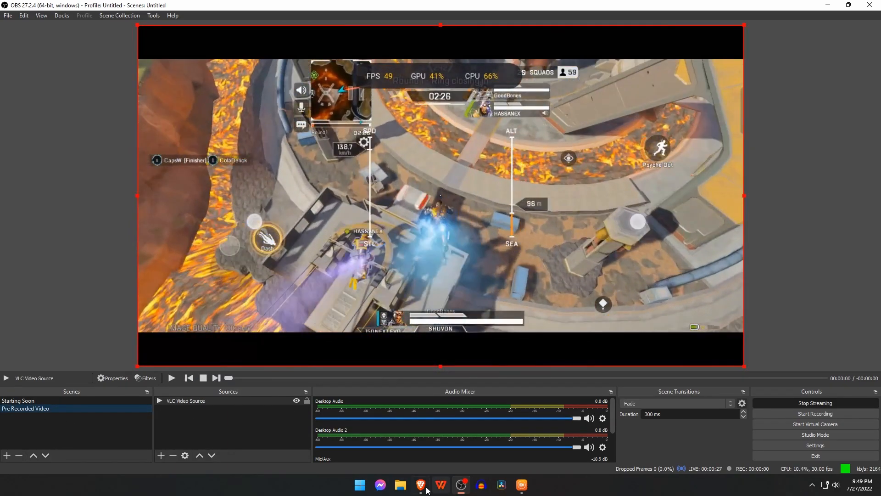
left_click(420, 485)
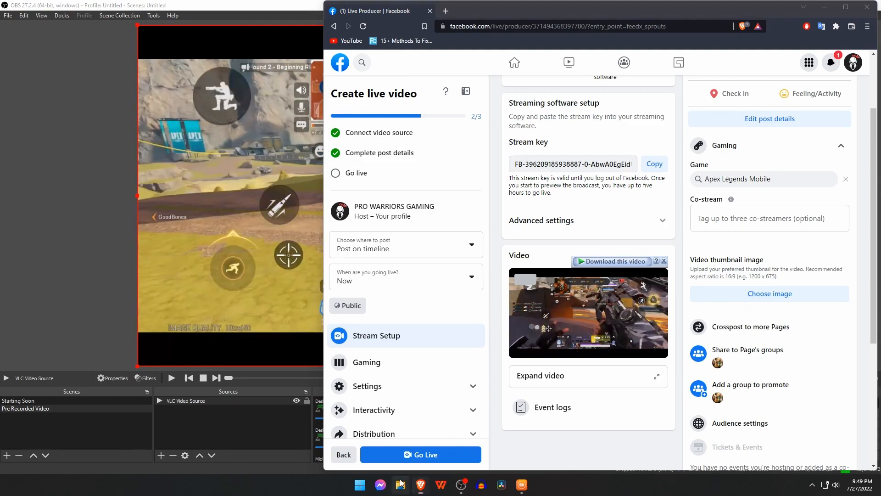
left_click(399, 484)
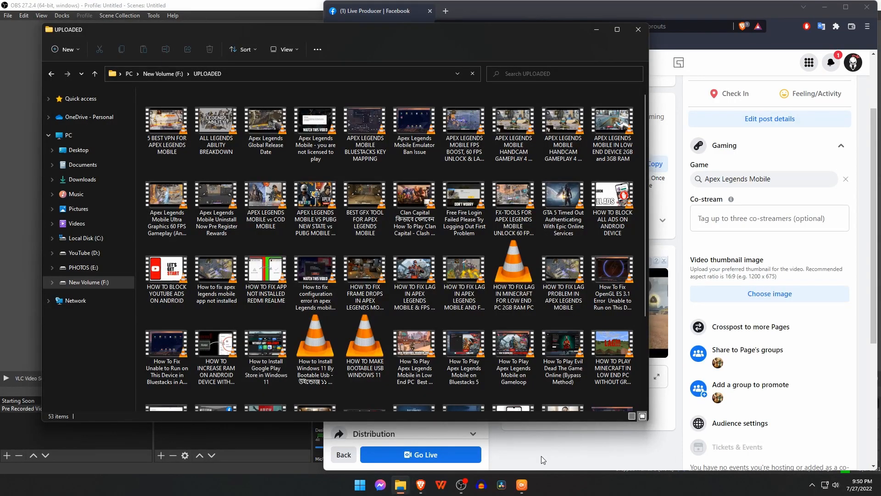